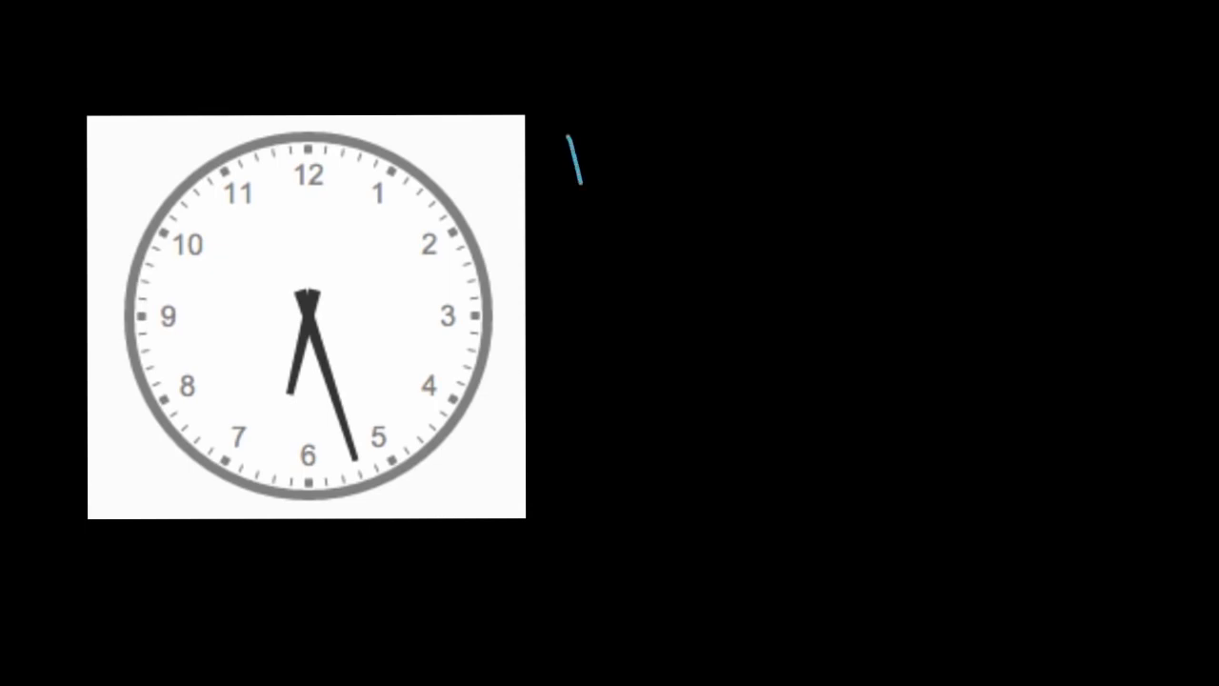
# - Handwrite 'hours:' in blue and 'minutes' in purple beside the clock, then trace the hour hand
pyautogui.write('hours')
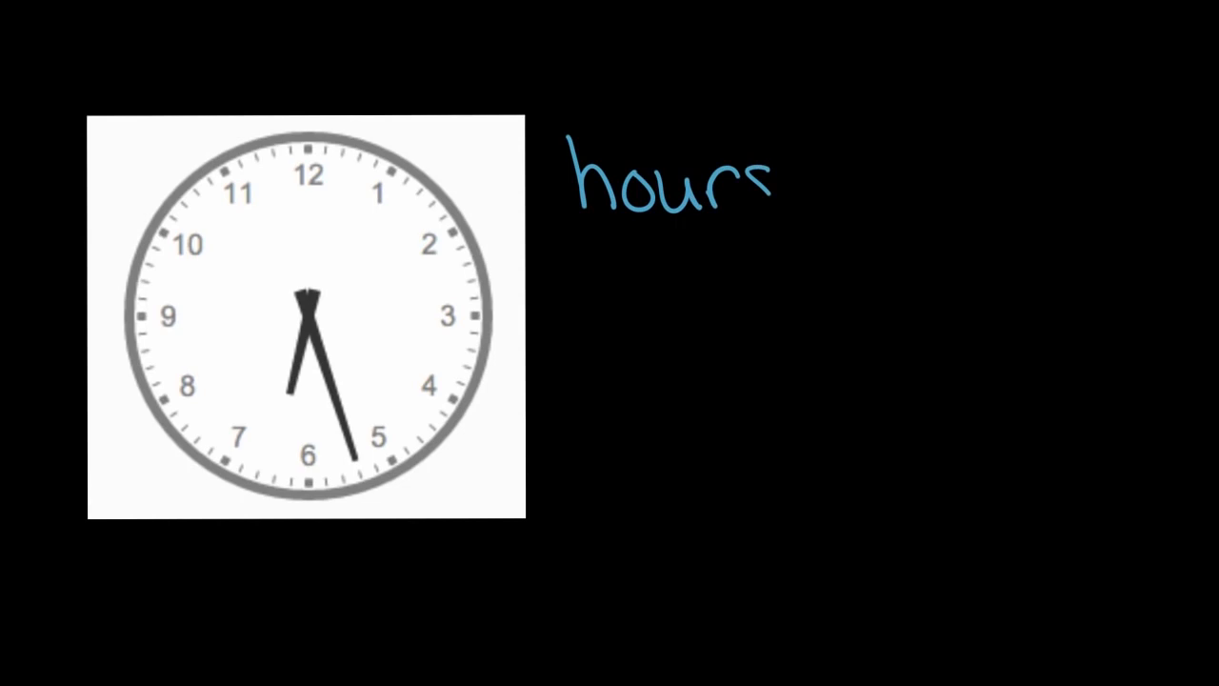
pyautogui.write(':')
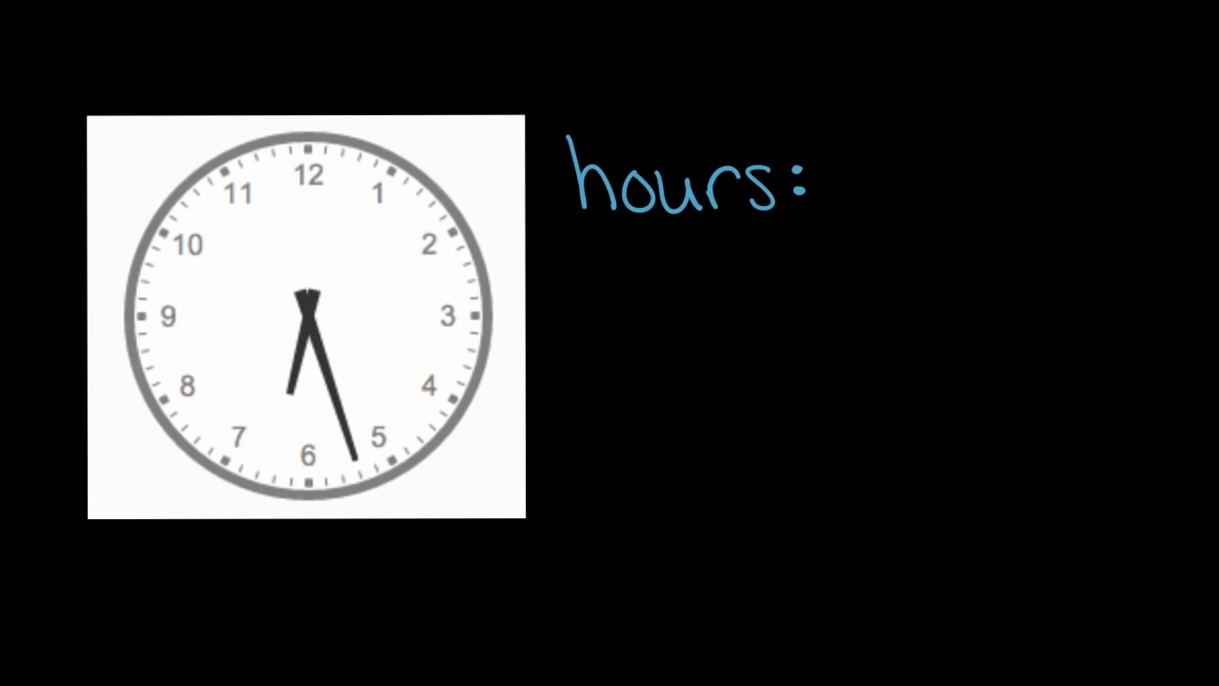
pyautogui.write('m')
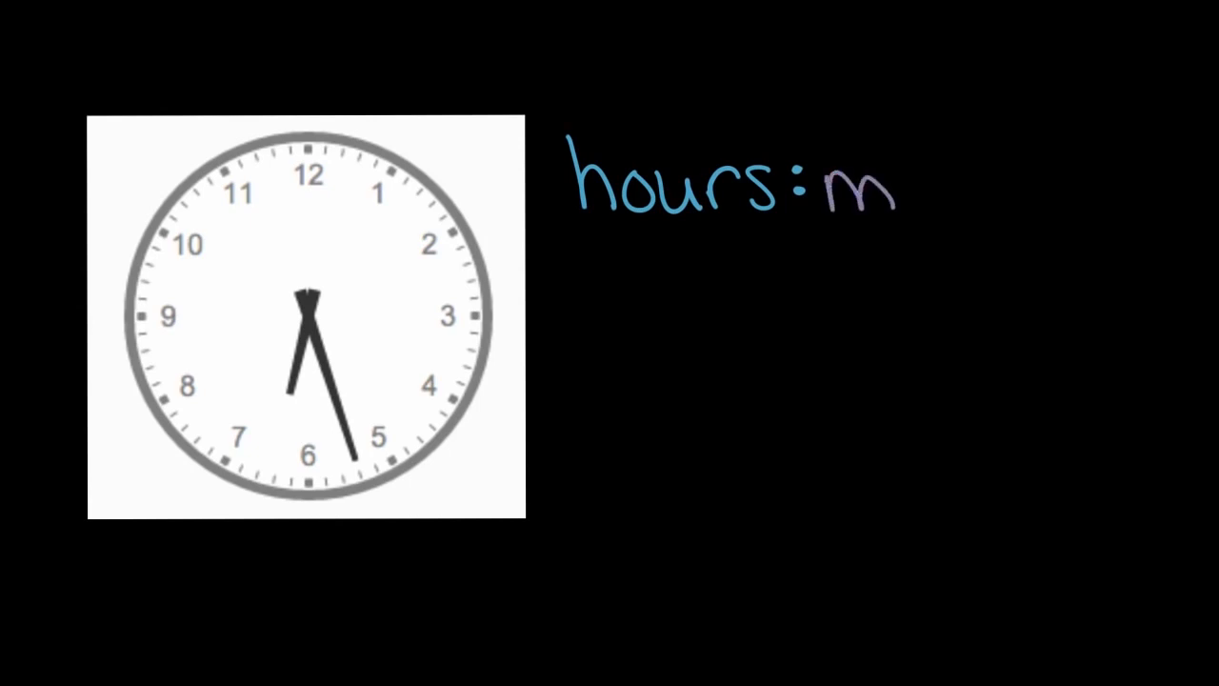
pyautogui.write('inutes')
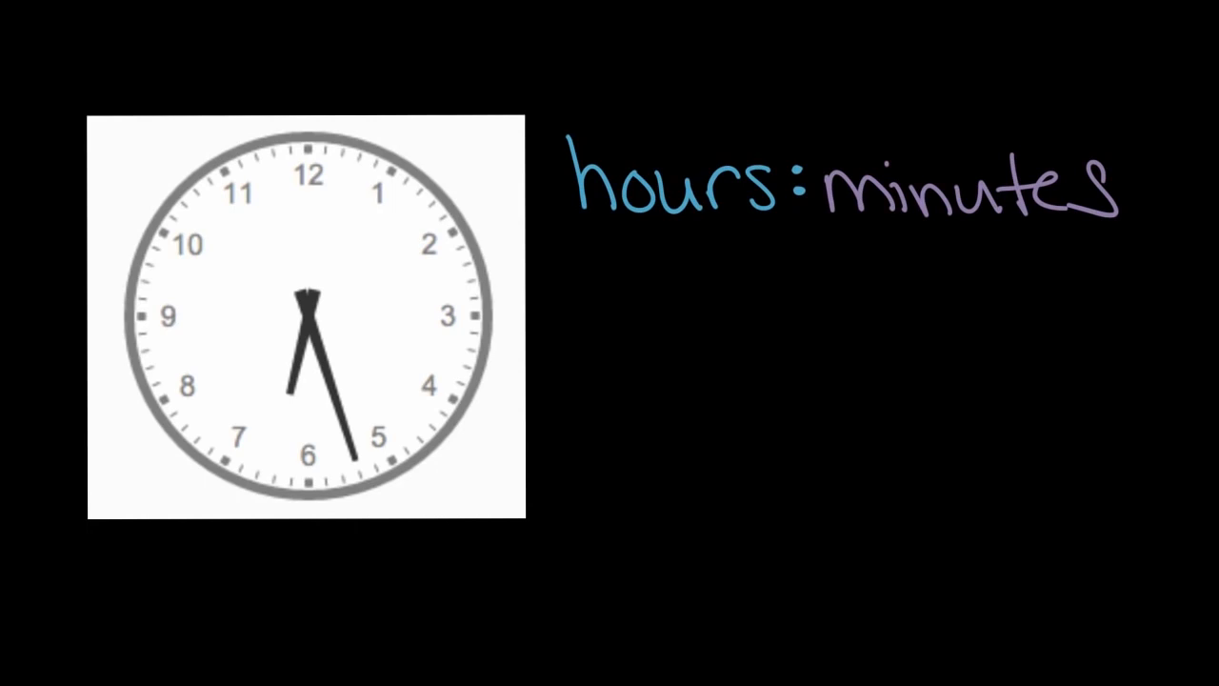
pyautogui.moveTo(305, 295); pyautogui.dragTo(290, 385)
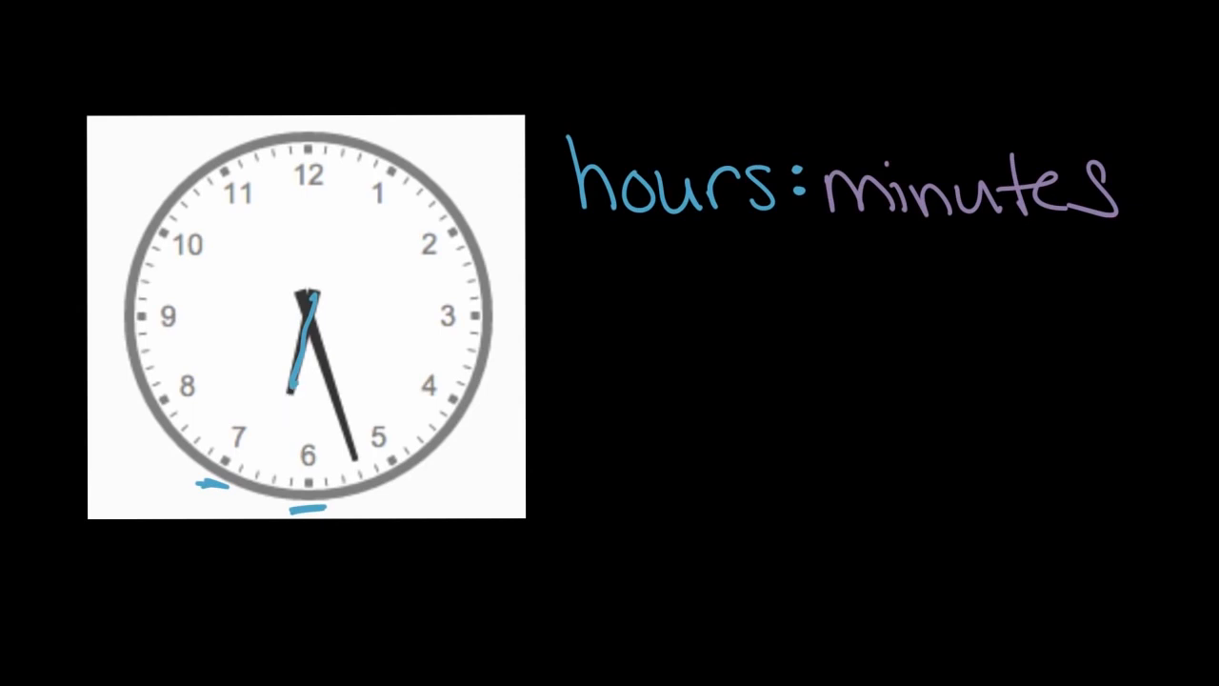
# - Write '6' in blue as the hour read from the traced hour hand
pyautogui.write('6:')
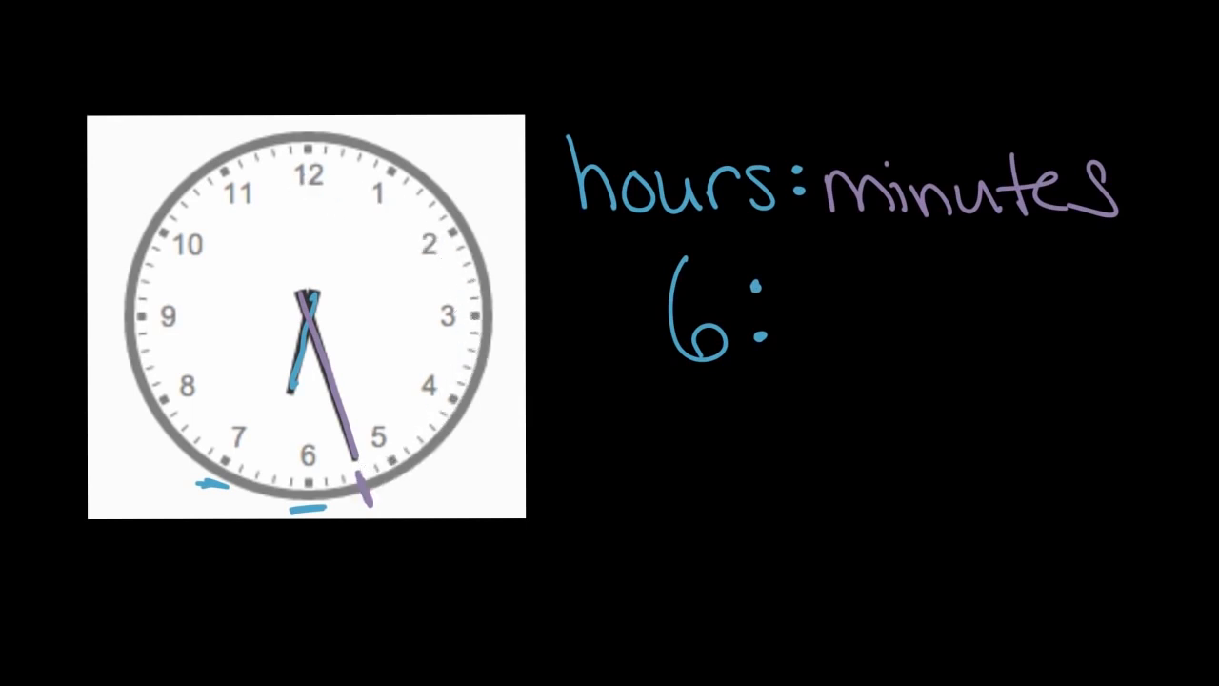
pyautogui.moveTo(339, 171)
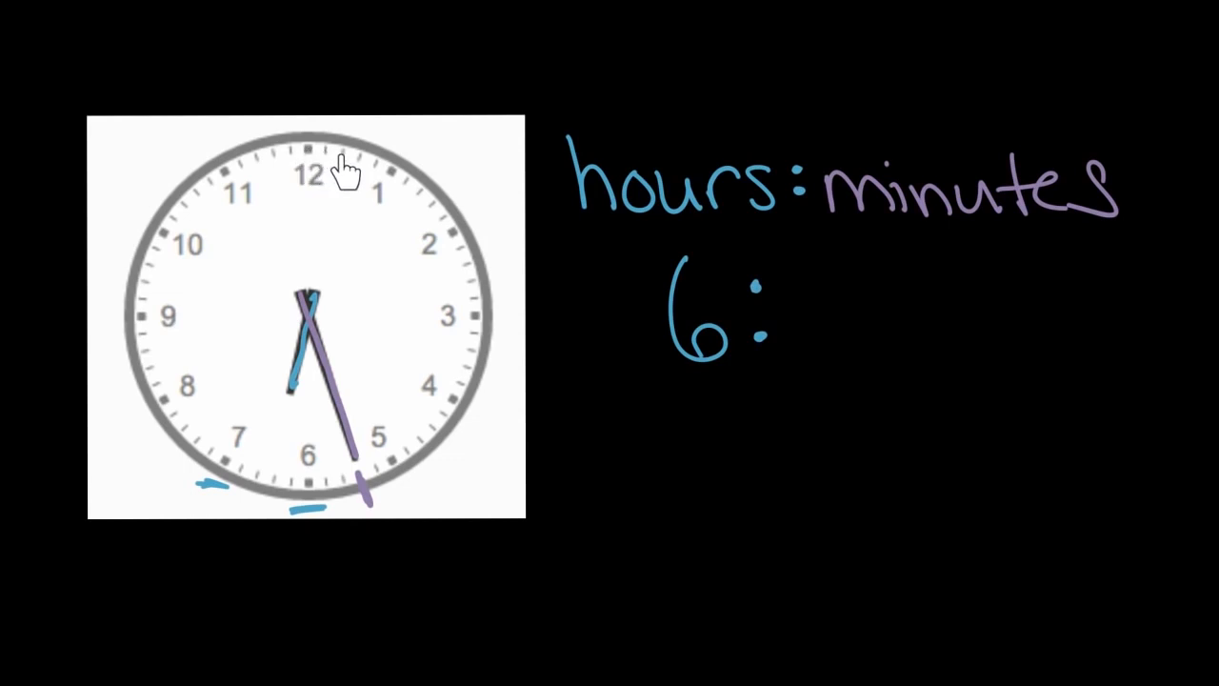
pyautogui.moveTo(314, 162)
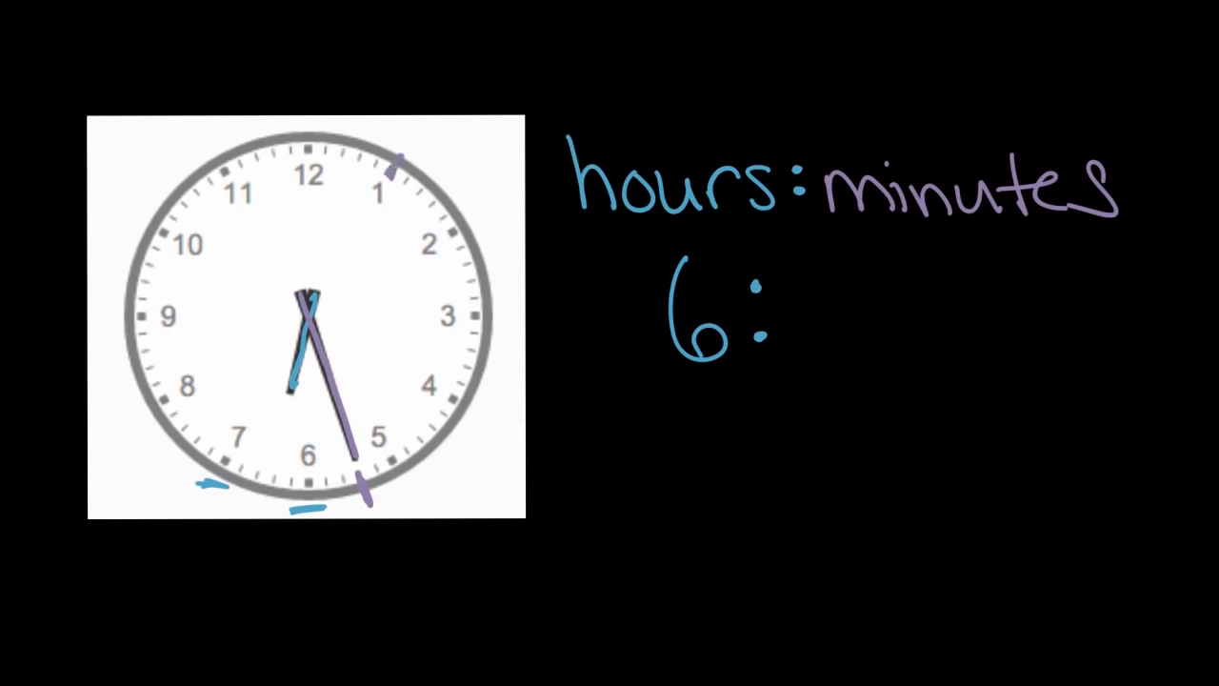
# - Label the clock rim 5, 10, 15, 20, 25 with purple counting arrows from 12 toward the minute hand
pyautogui.write('5')
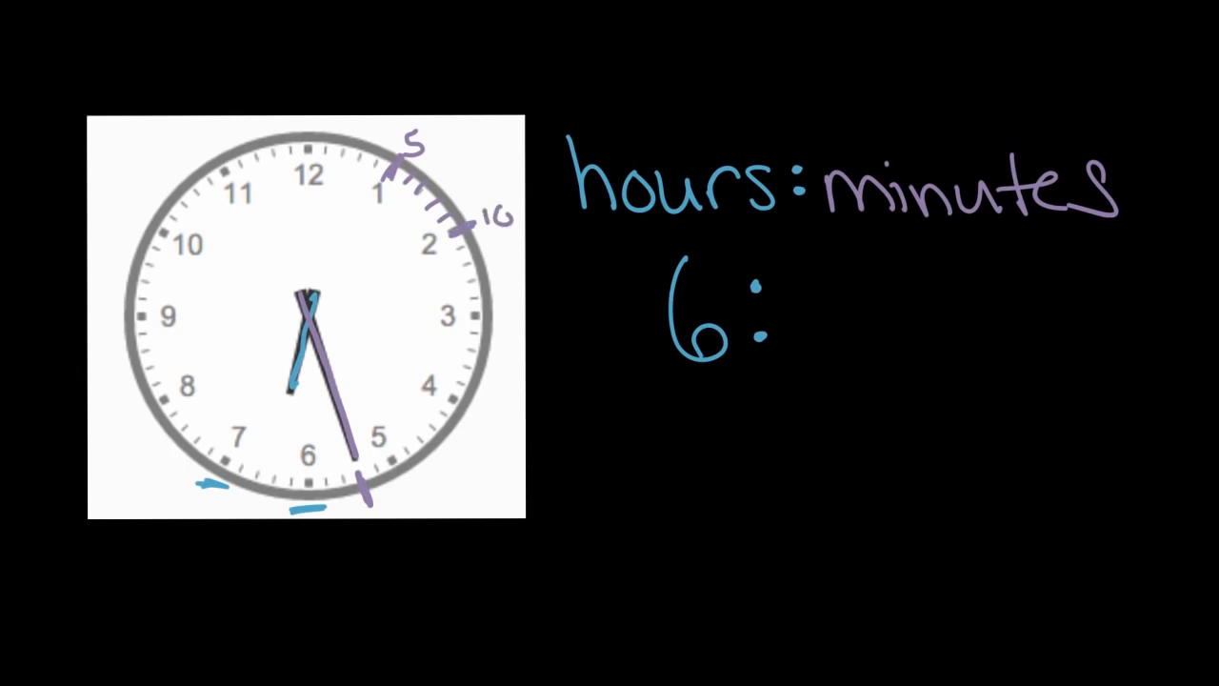
pyautogui.moveTo(315, 133); pyautogui.dragTo(391, 130)
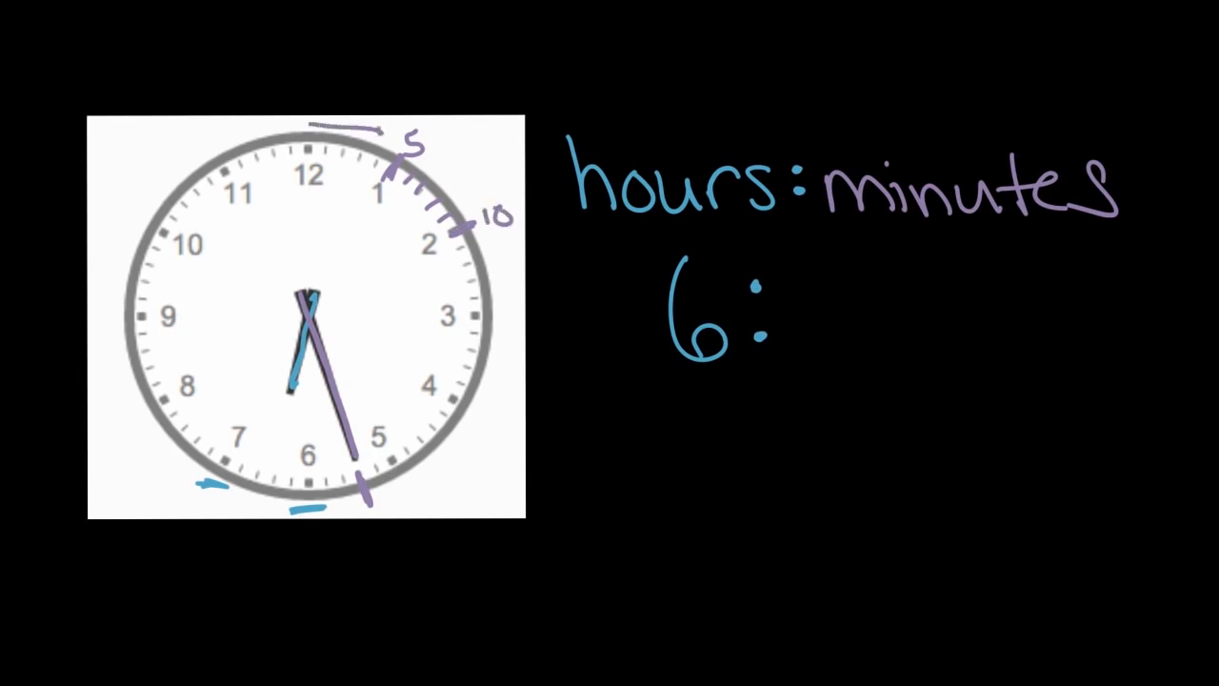
pyautogui.moveTo(343, 143); pyautogui.dragTo(466, 213)
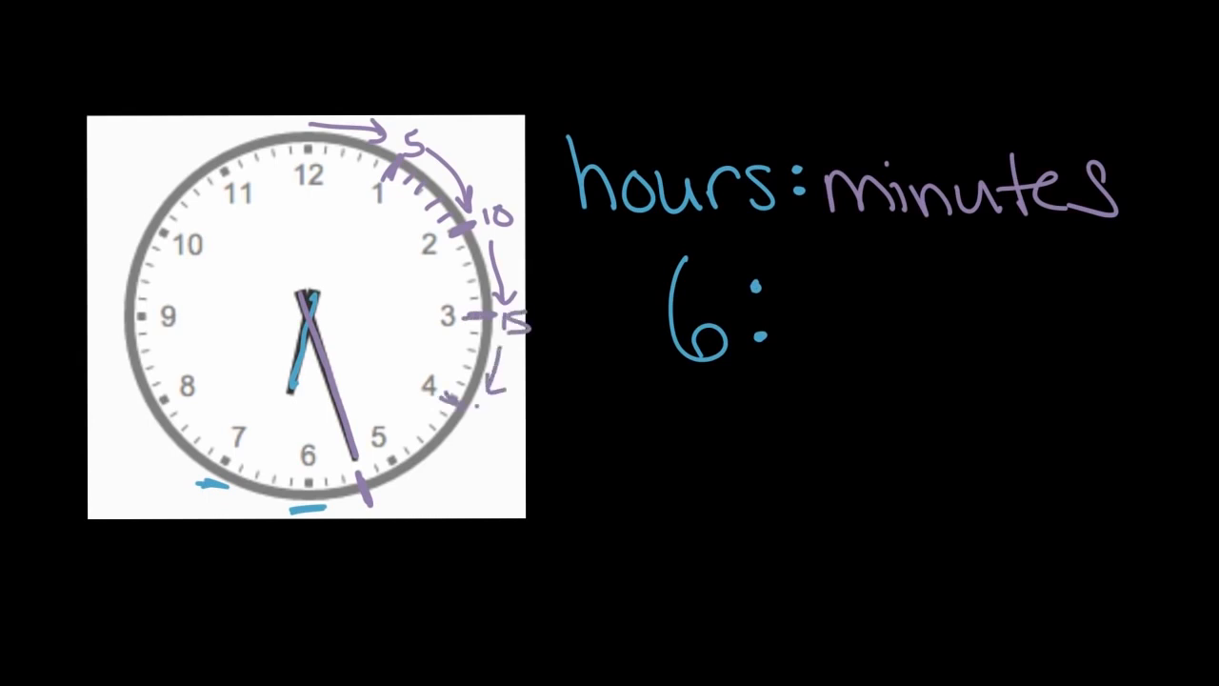
pyautogui.write('20')
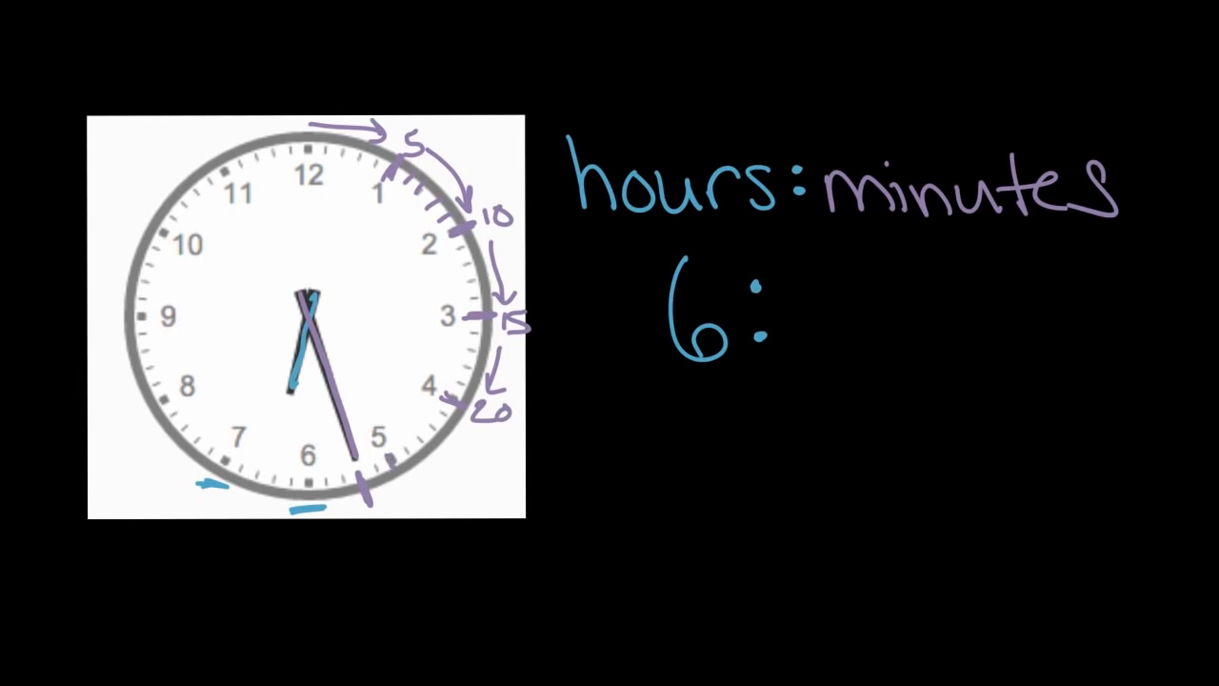
pyautogui.write('25')
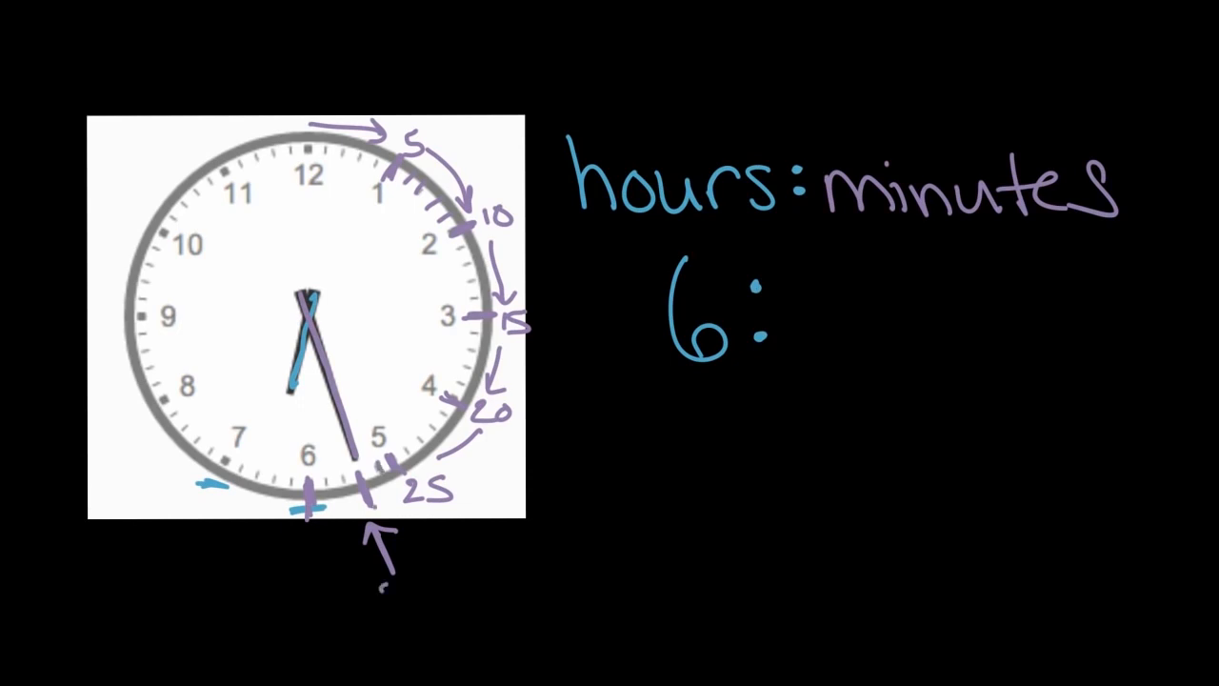
# - Label the minute hand 27 and complete the time as 6:27 beside the clock
pyautogui.write('27')
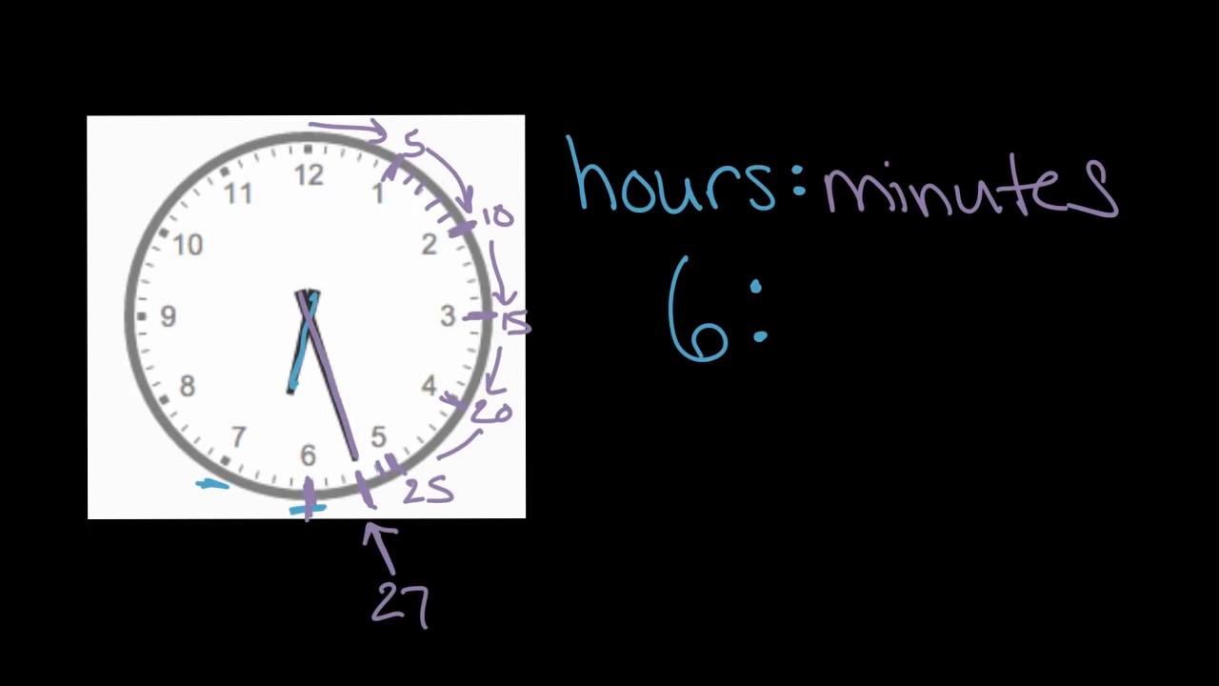
pyautogui.moveTo(472, 307)
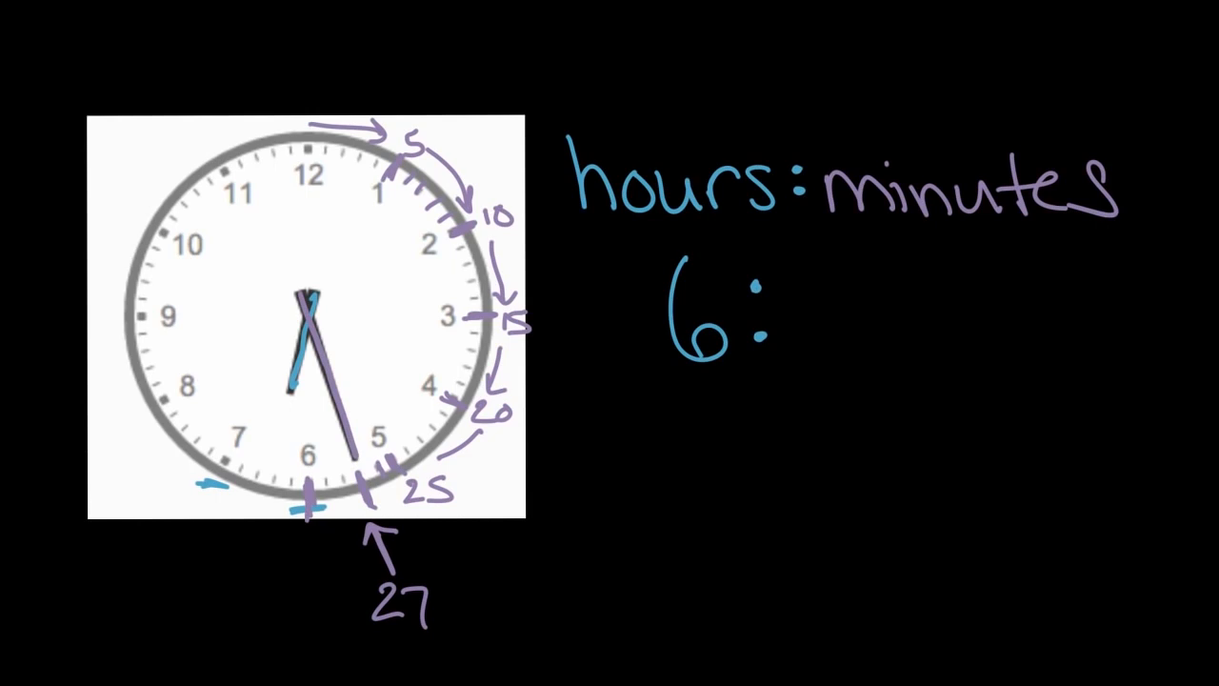
pyautogui.write('2')
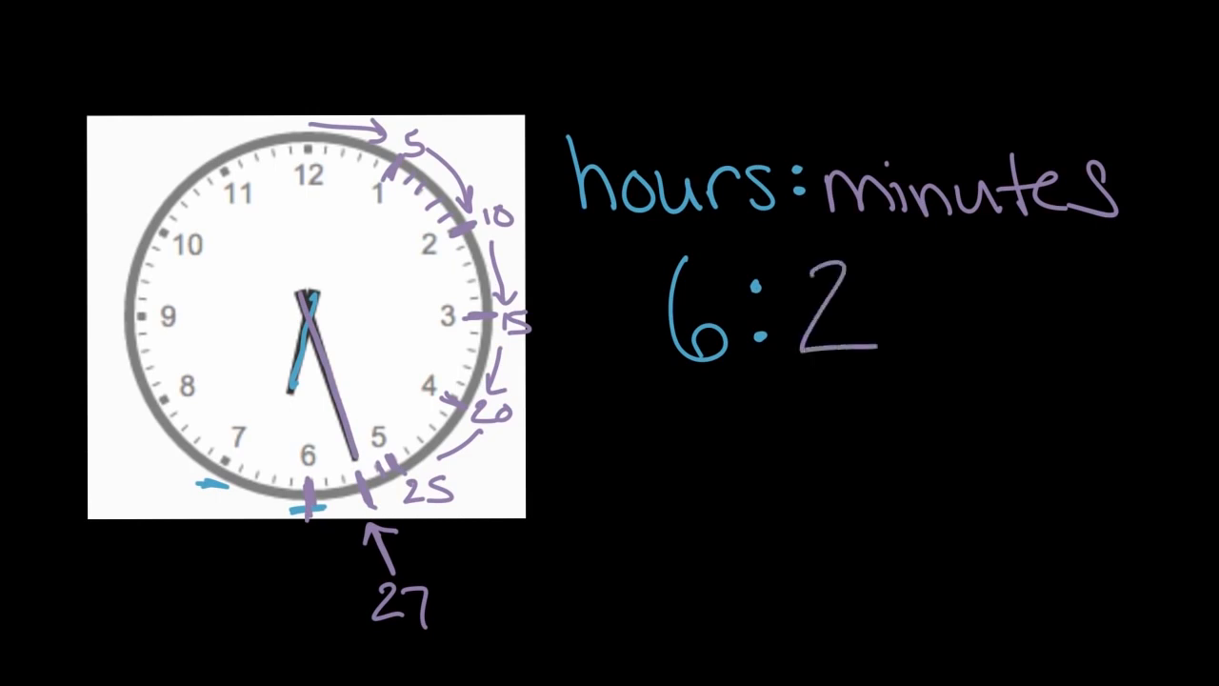
pyautogui.write('7')
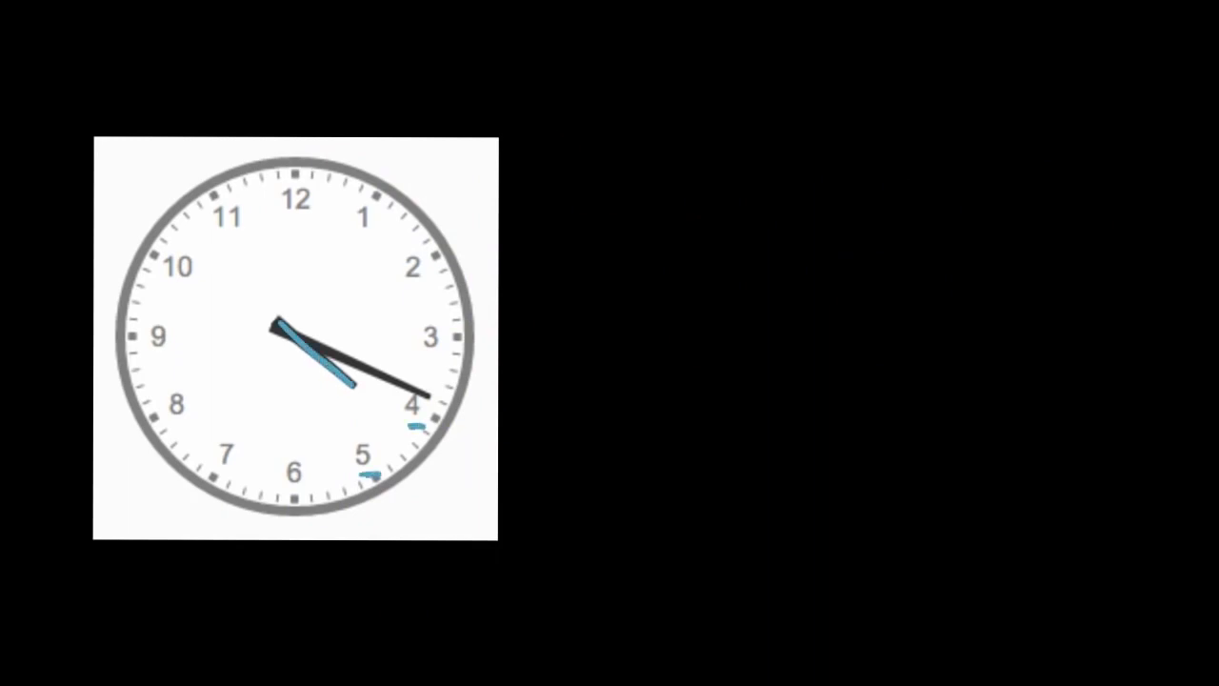
# - Write '4:' beside the second clock and start counting minutes with 10 on its rim
pyautogui.write('4')
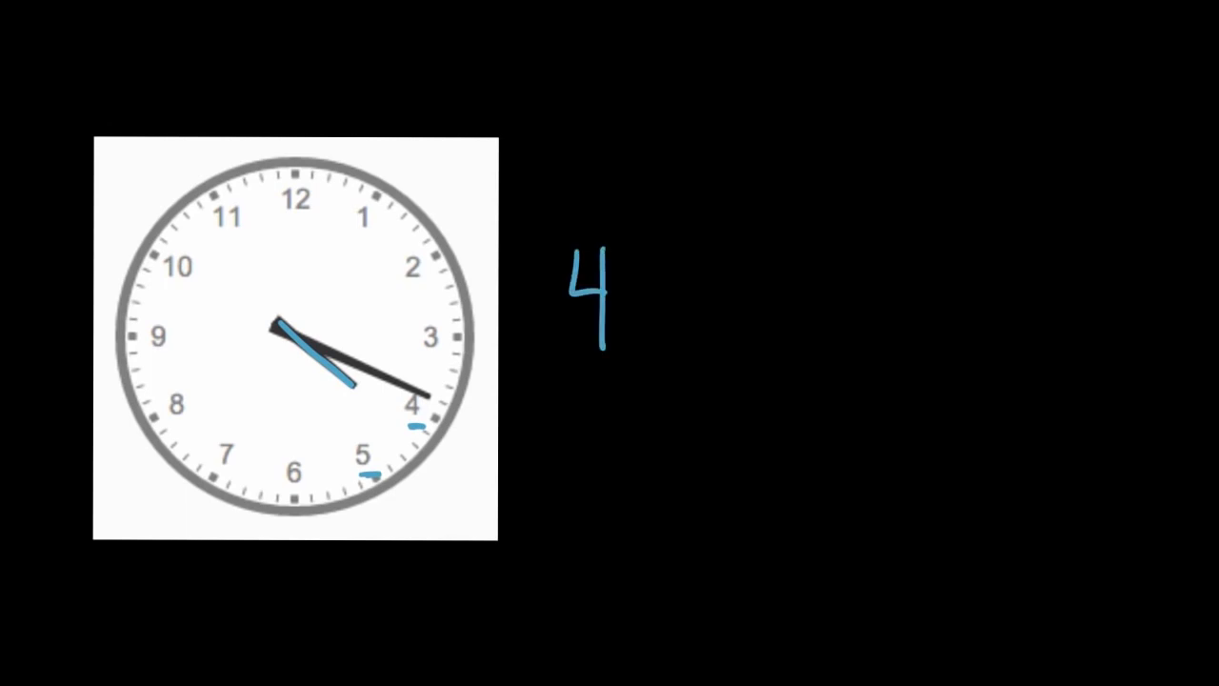
pyautogui.write(':')
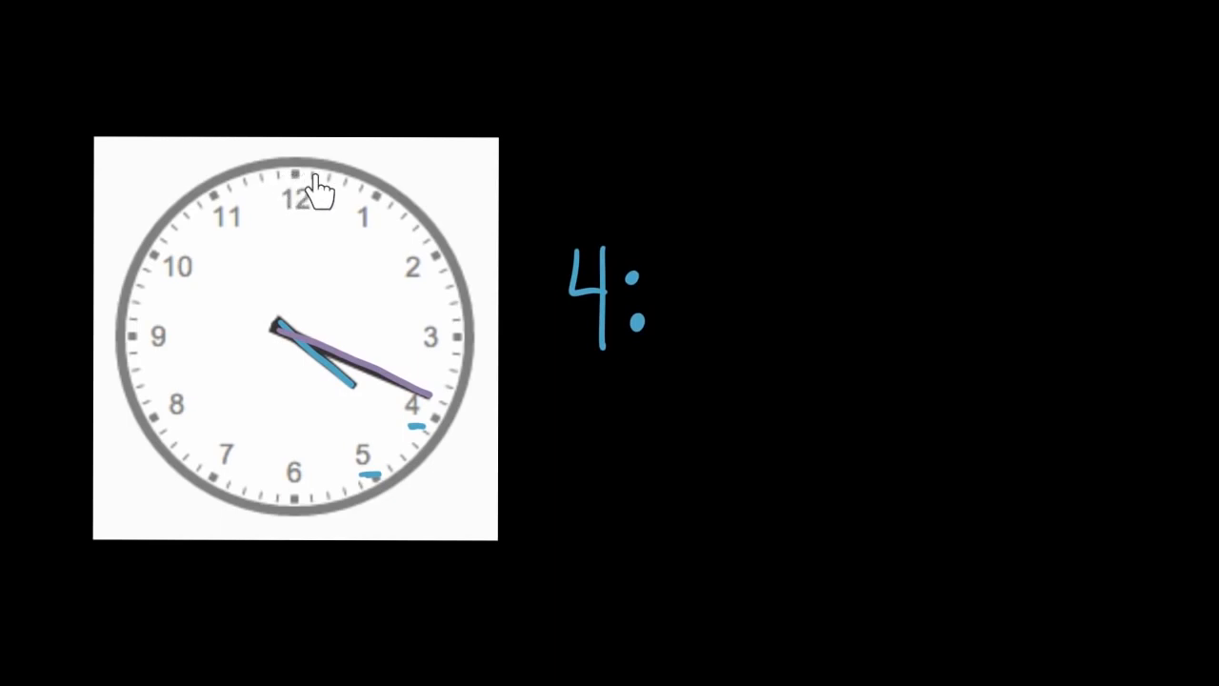
pyautogui.moveTo(461, 309)
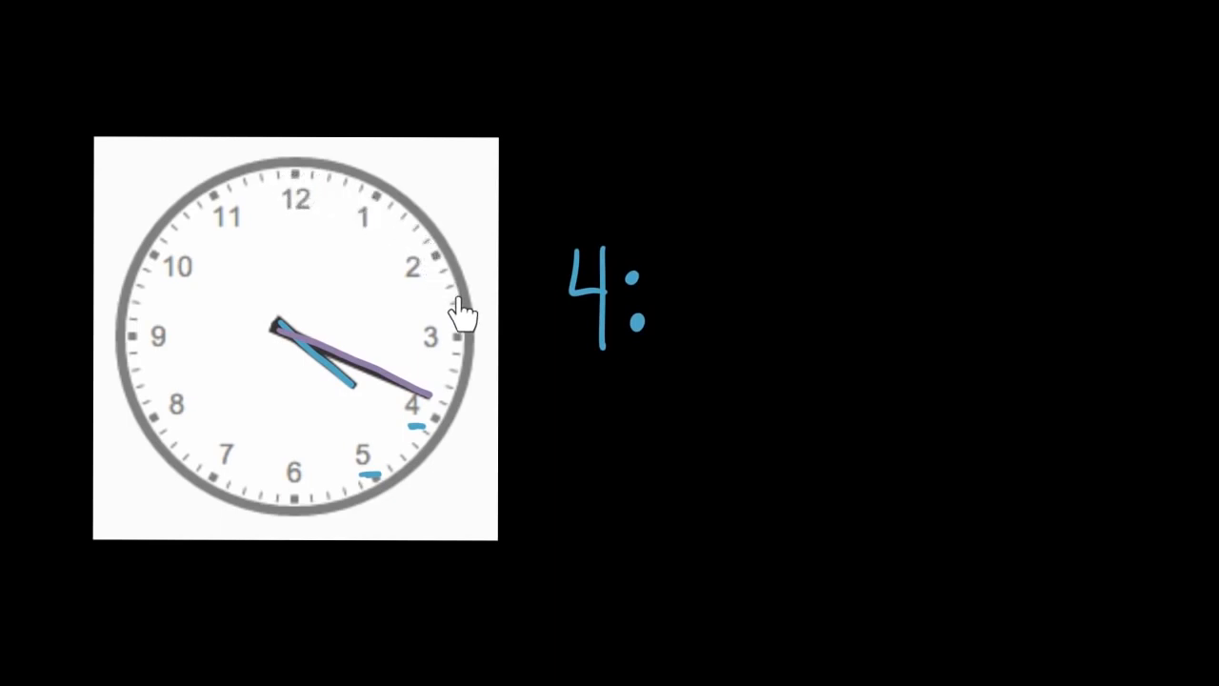
pyautogui.moveTo(435, 434)
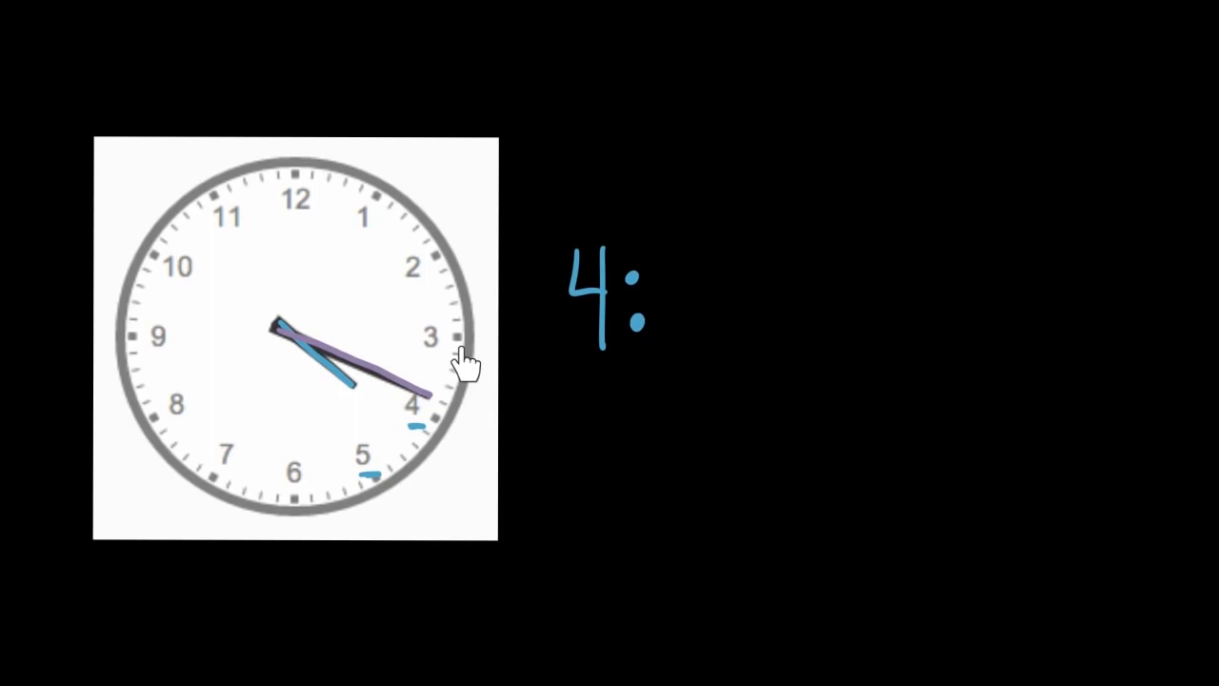
pyautogui.moveTo(453, 412)
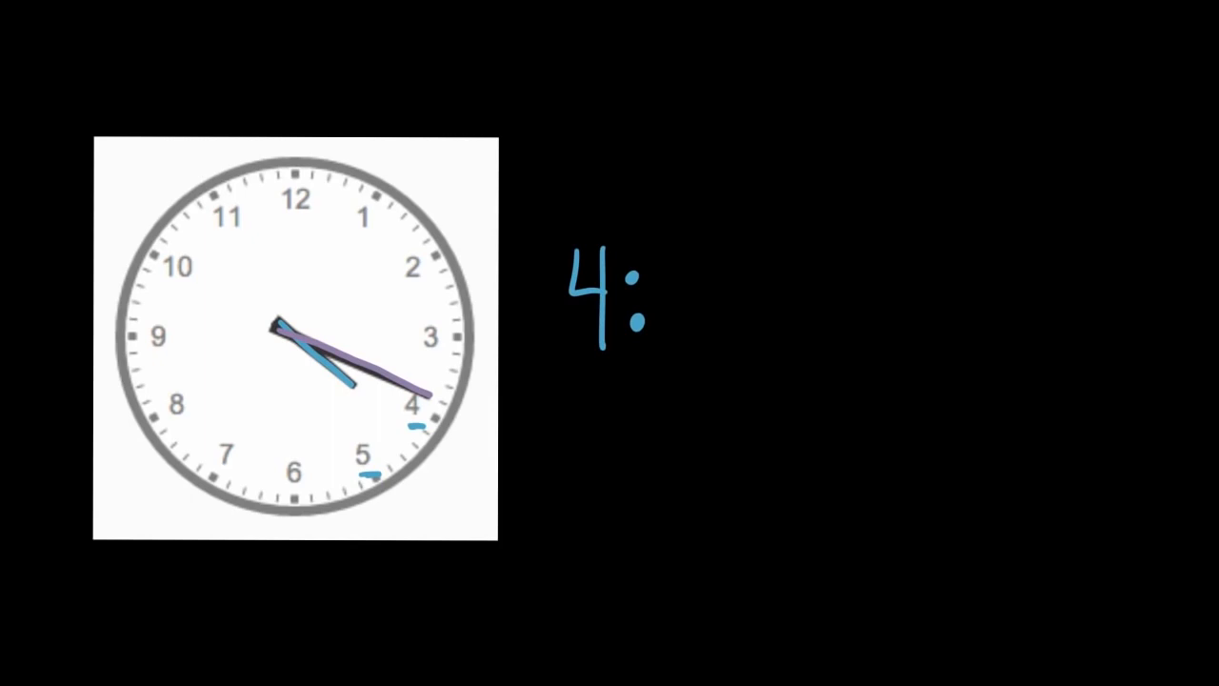
pyautogui.write('10')
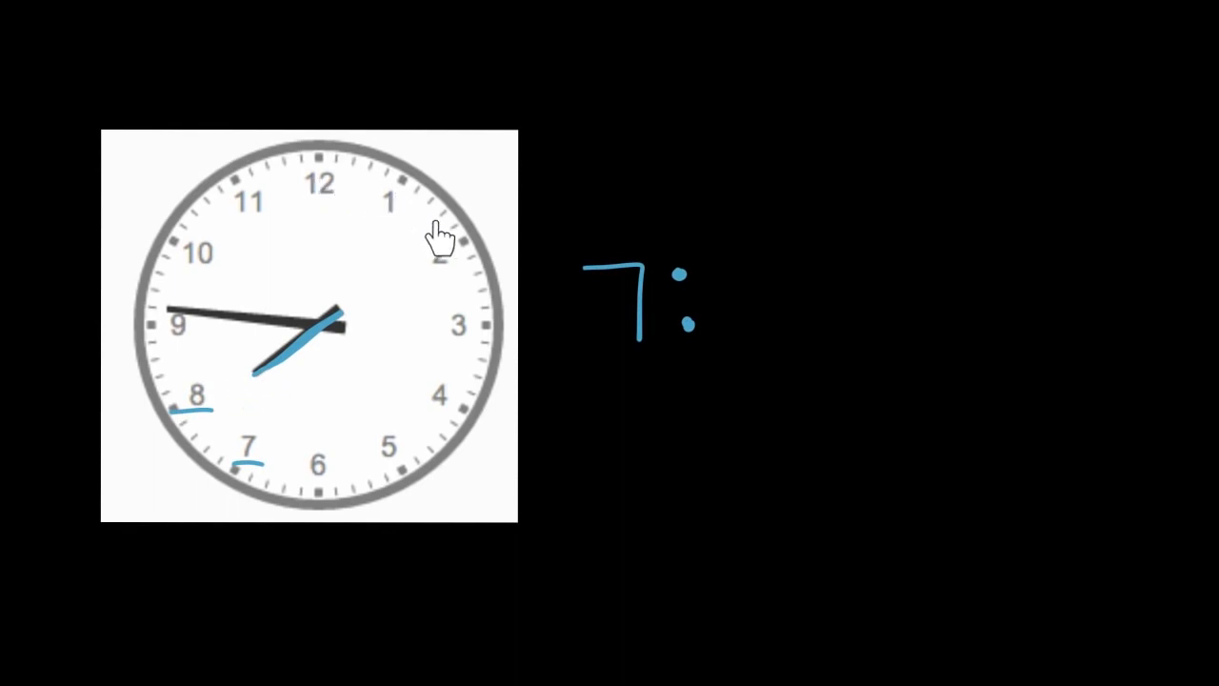
pyautogui.moveTo(194, 429)
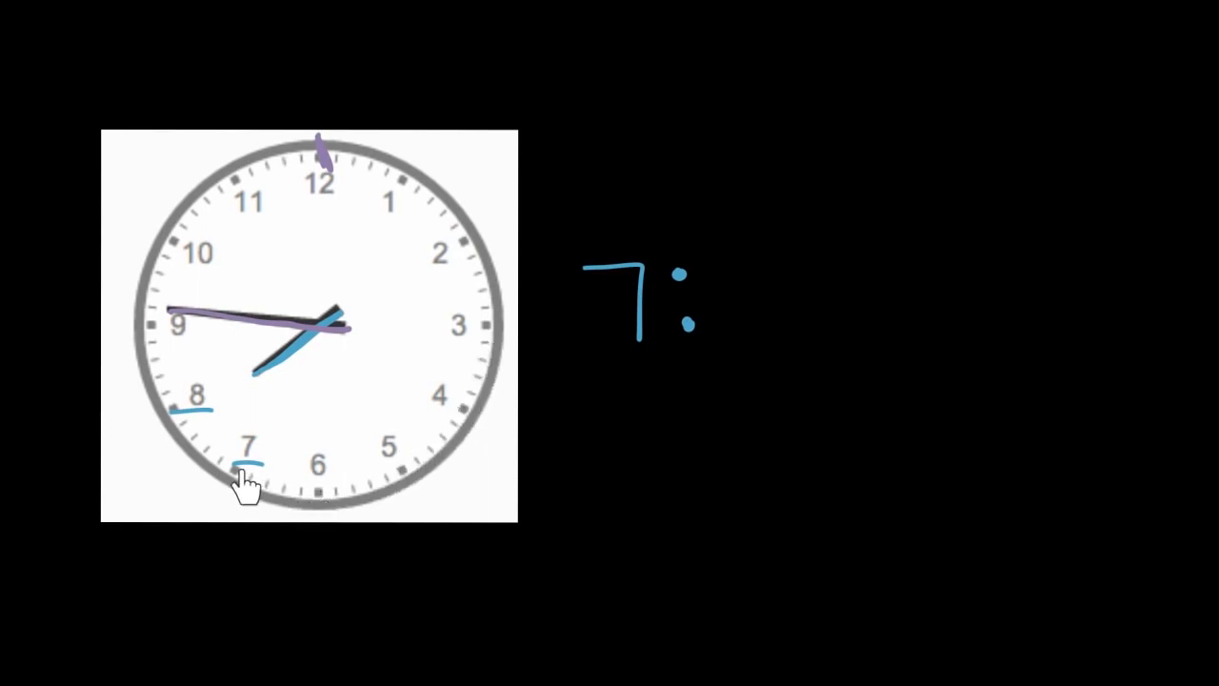
pyautogui.moveTo(145, 339)
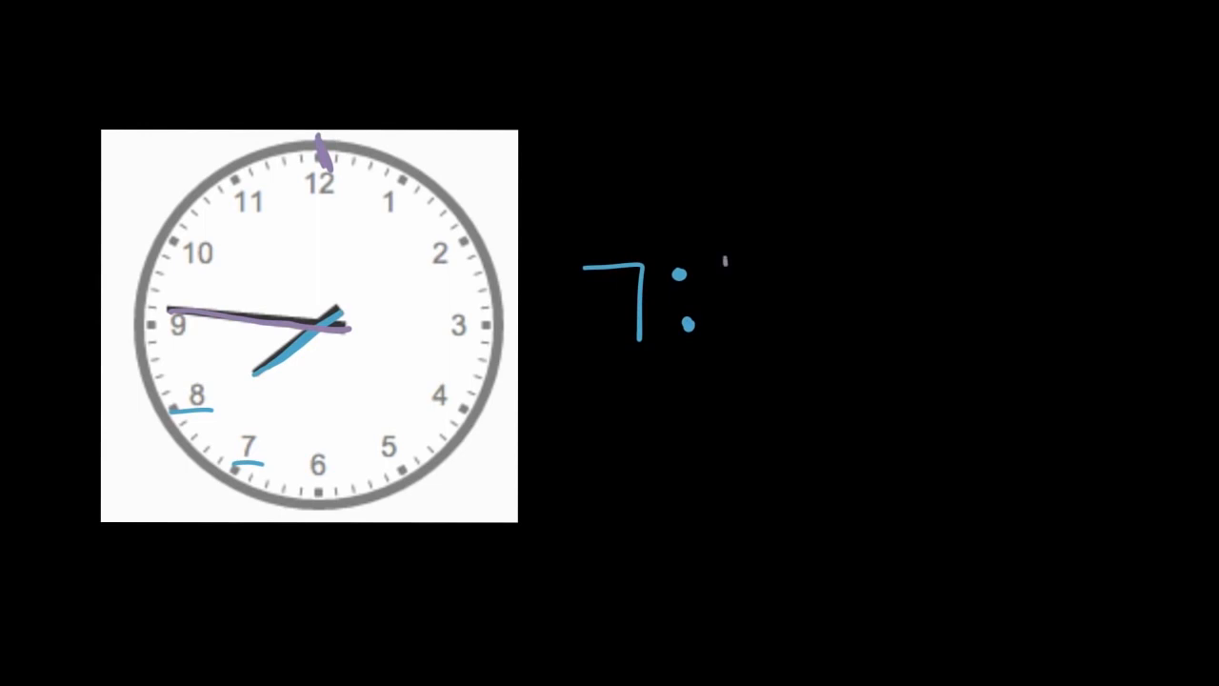
# - Complete the third clock's time as 7:46 and underline it twice
pyautogui.write('46')
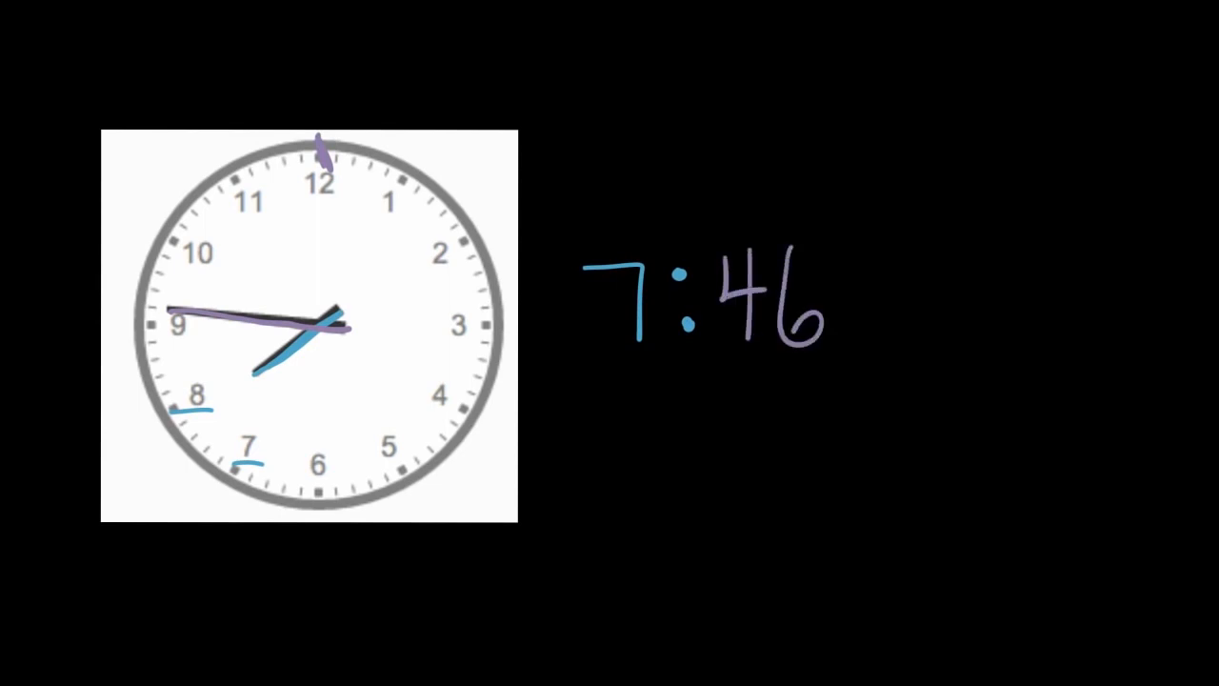
pyautogui.moveTo(595, 381); pyautogui.dragTo(797, 404)
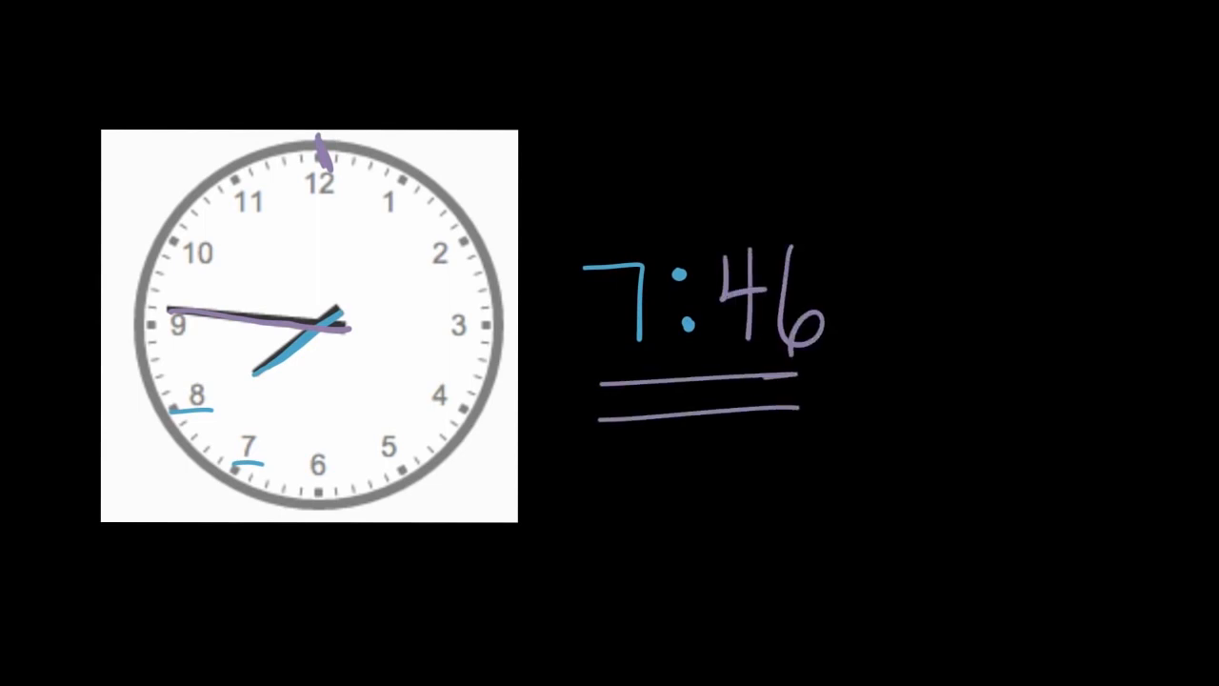